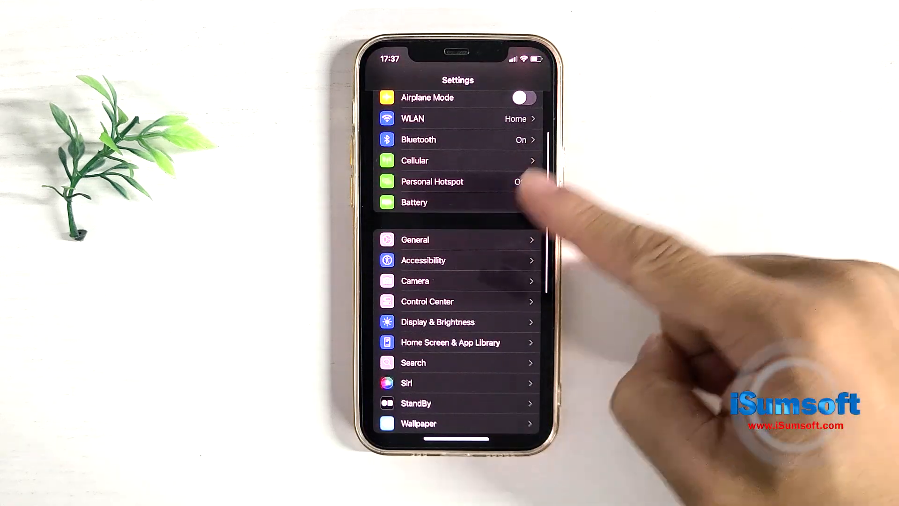
# - Navigate General > Transfer or Reset iPhone > Reset and choose Reset Location & Privacy
pyautogui.click(415, 239)
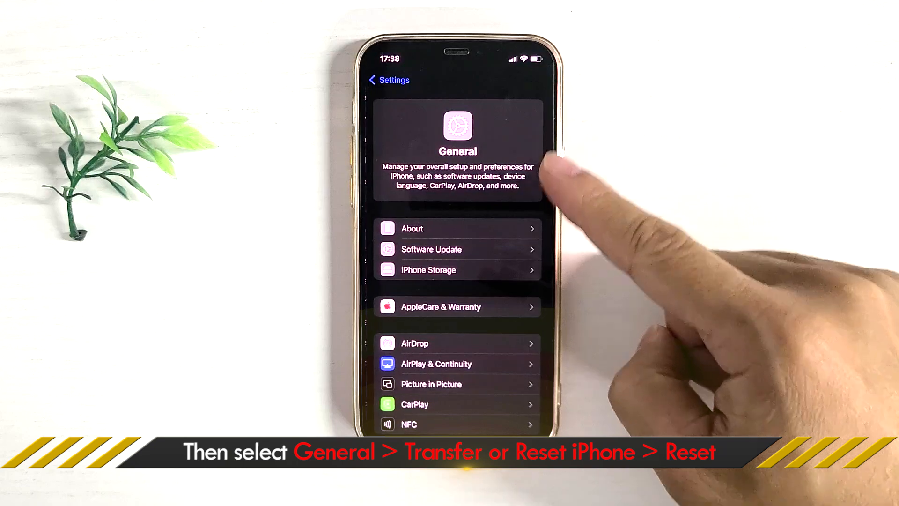
pyautogui.scroll(-3)
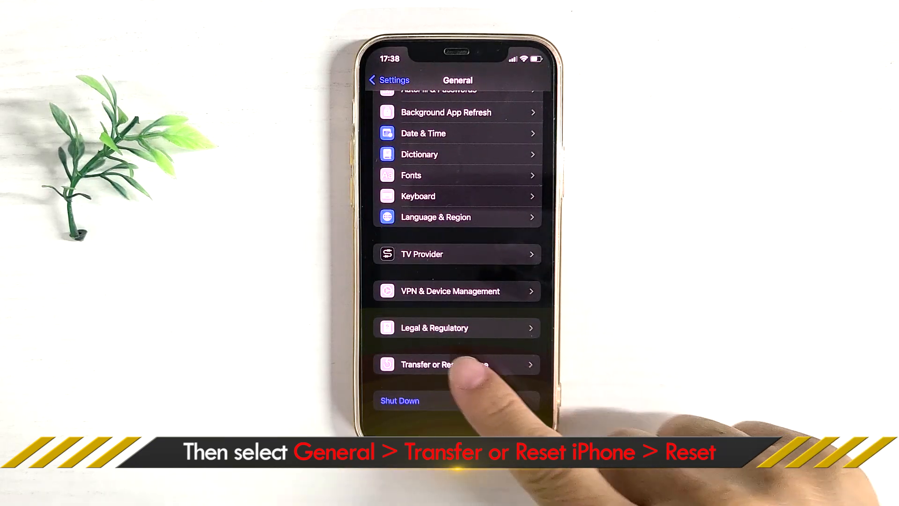
pyautogui.click(440, 364)
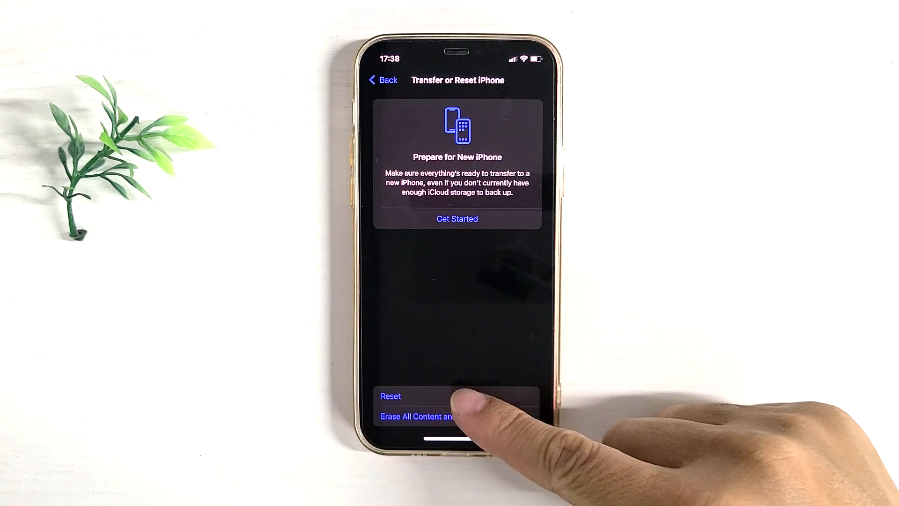
pyautogui.click(391, 396)
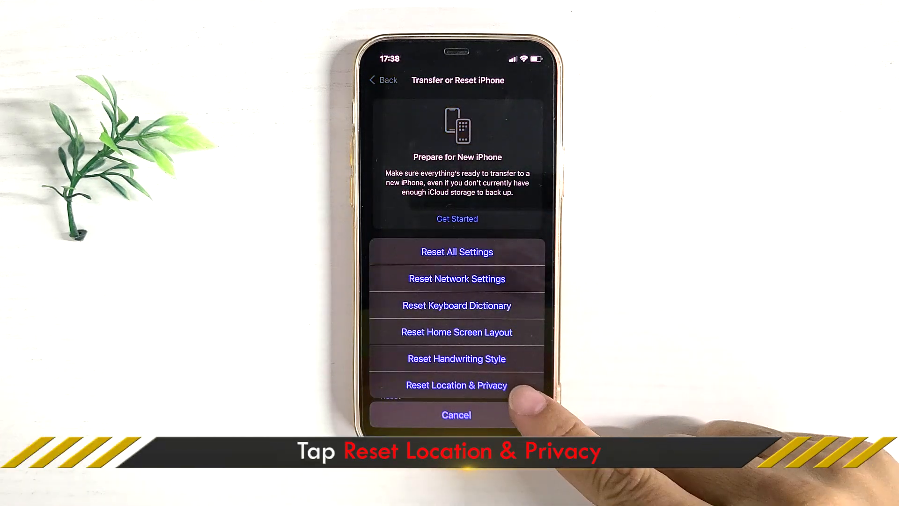
pyautogui.click(456, 385)
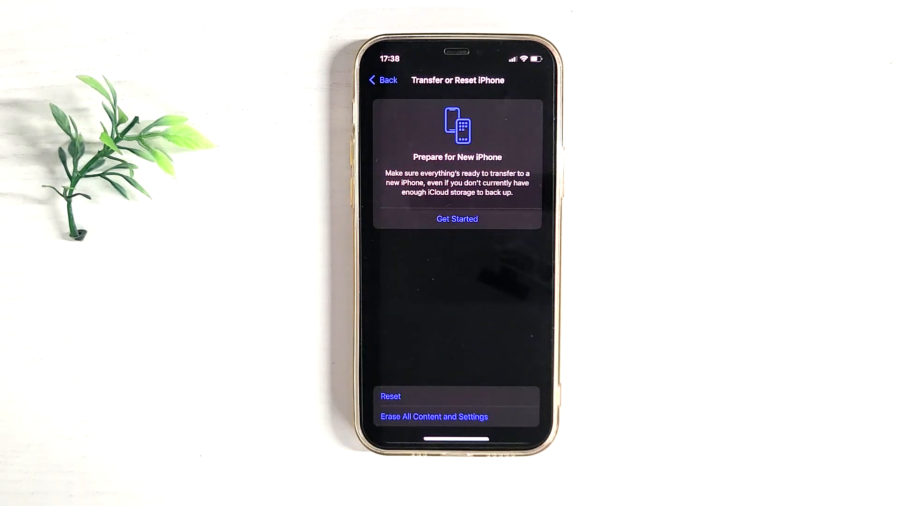
pyautogui.click(390, 395)
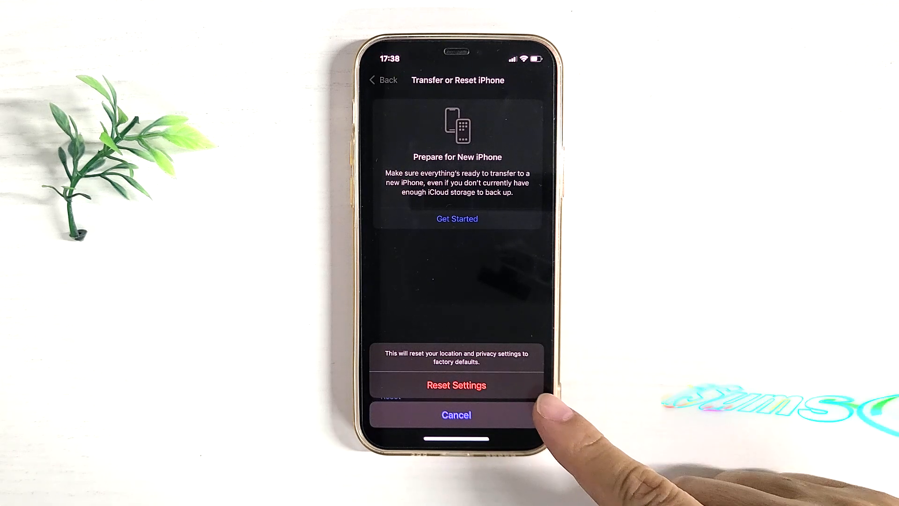
# - Confirm the Location & Privacy reset, then trust the cabled computer on the iPhone
pyautogui.click(456, 415)
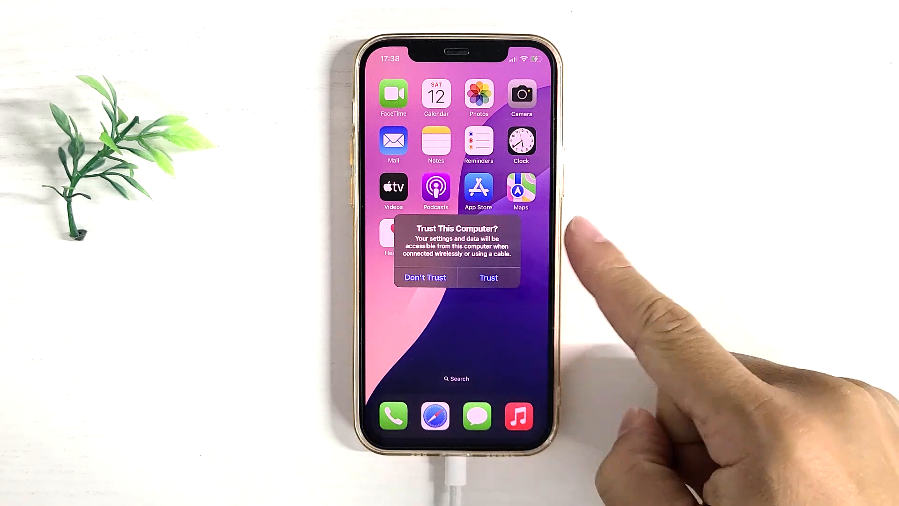
pyautogui.click(487, 277)
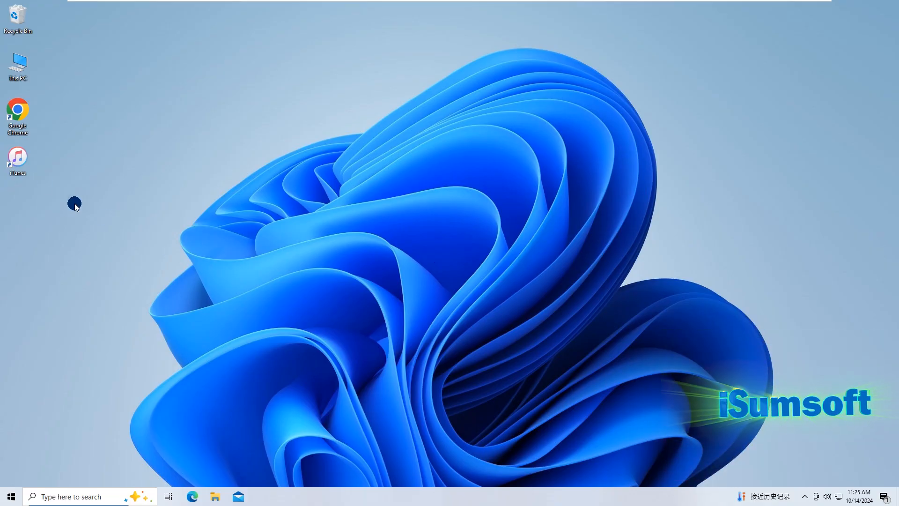
# - Launch iTunes and run Help > Check for Updates, acknowledging version 12.13.3 is current
pyautogui.doubleClick(18, 160)
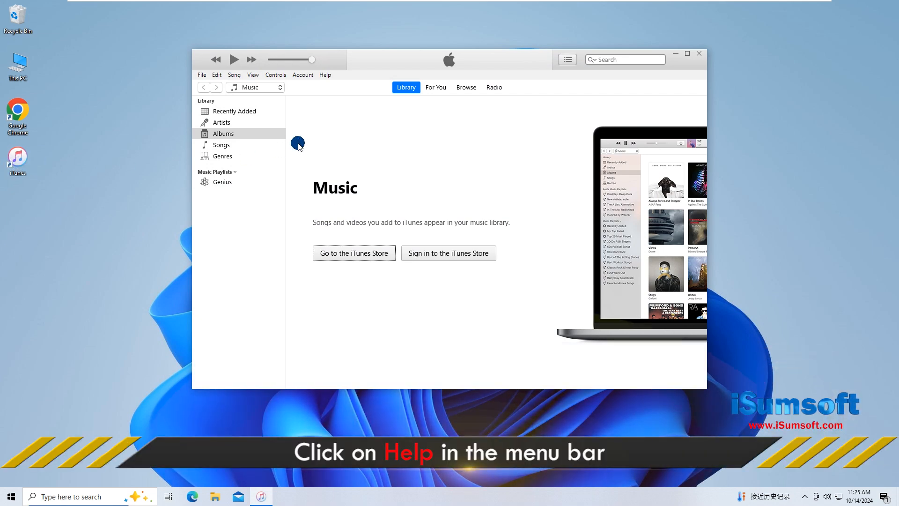
pyautogui.moveTo(325, 75)
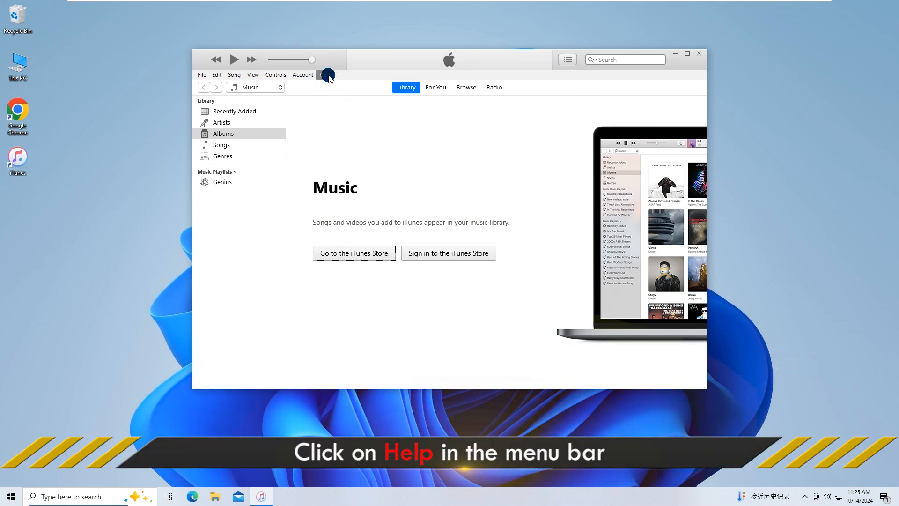
pyautogui.click(325, 75)
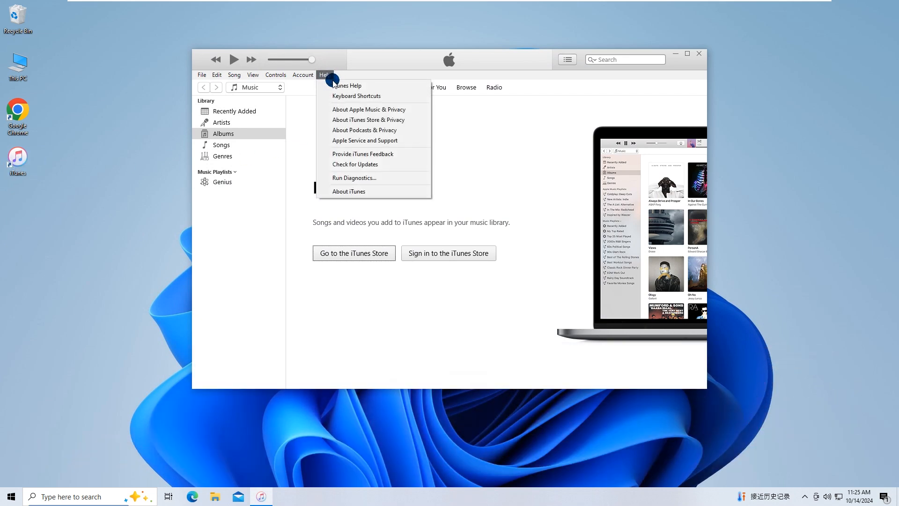
pyautogui.moveTo(363, 163)
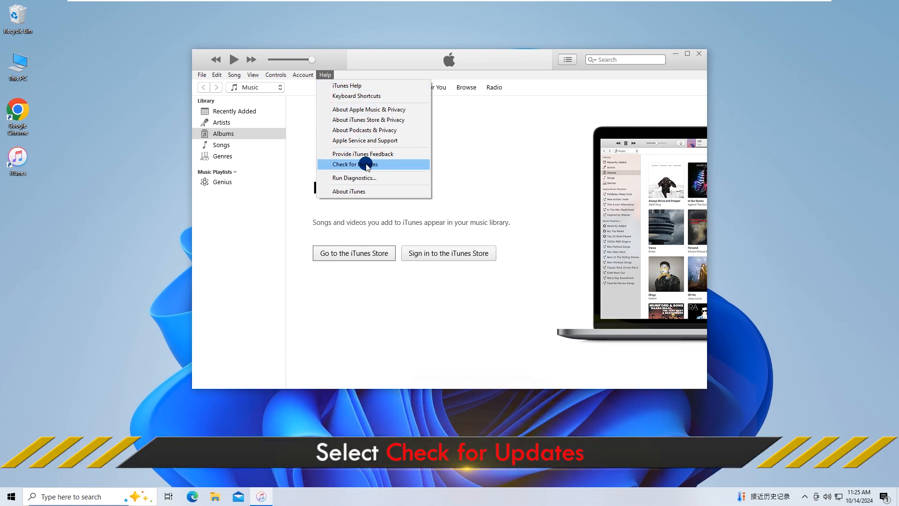
pyautogui.click(354, 165)
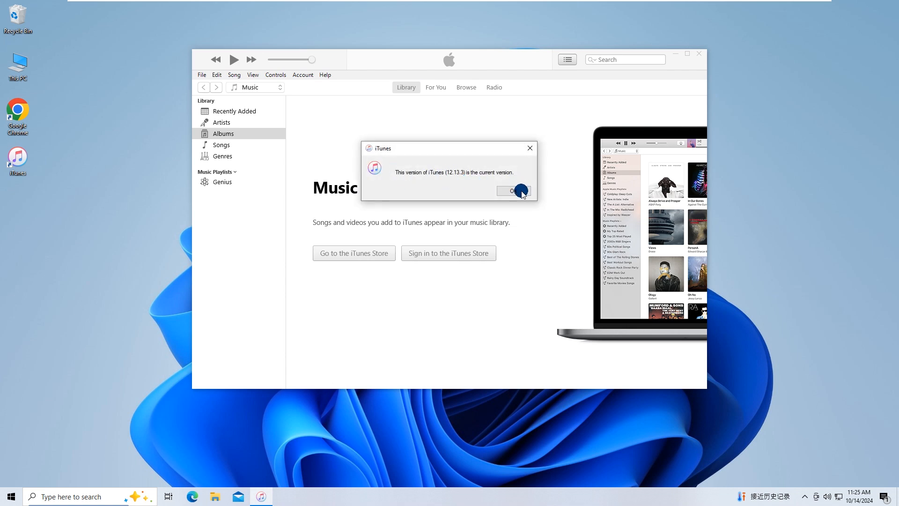
pyautogui.click(510, 190)
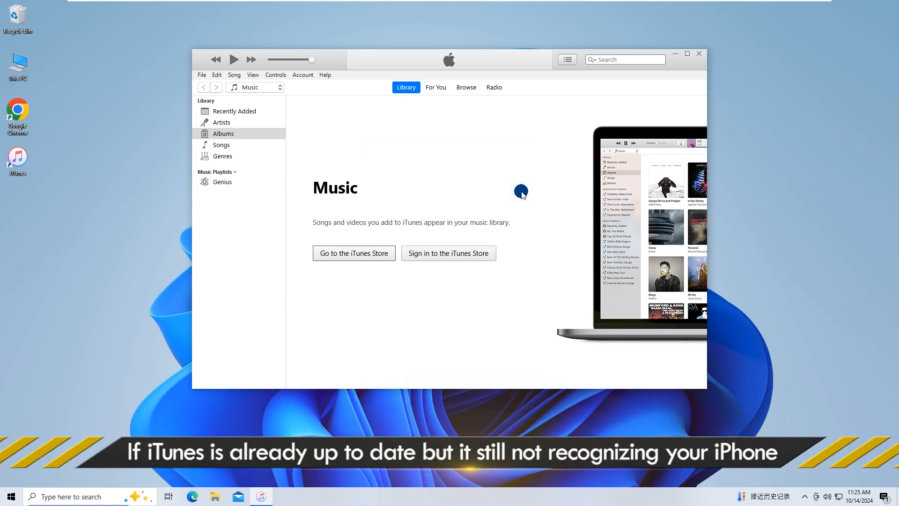
pyautogui.moveTo(313, 122)
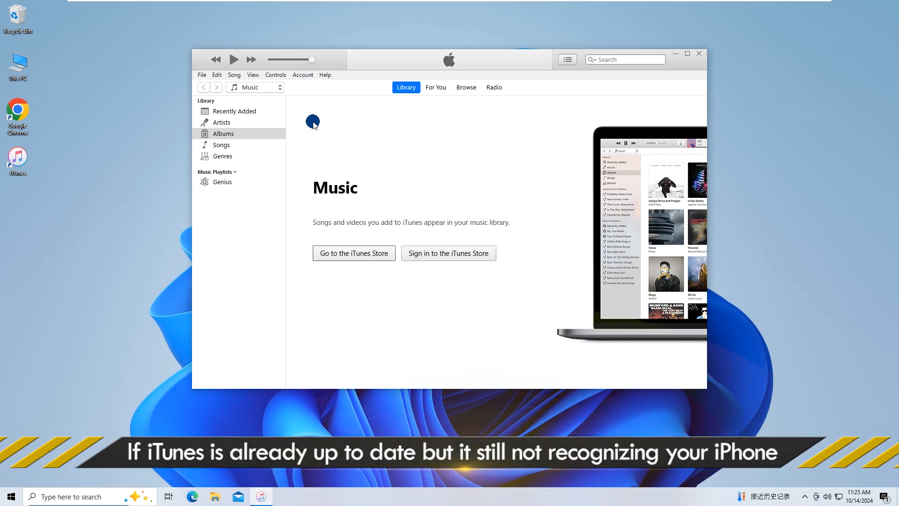
pyautogui.moveTo(460, 180)
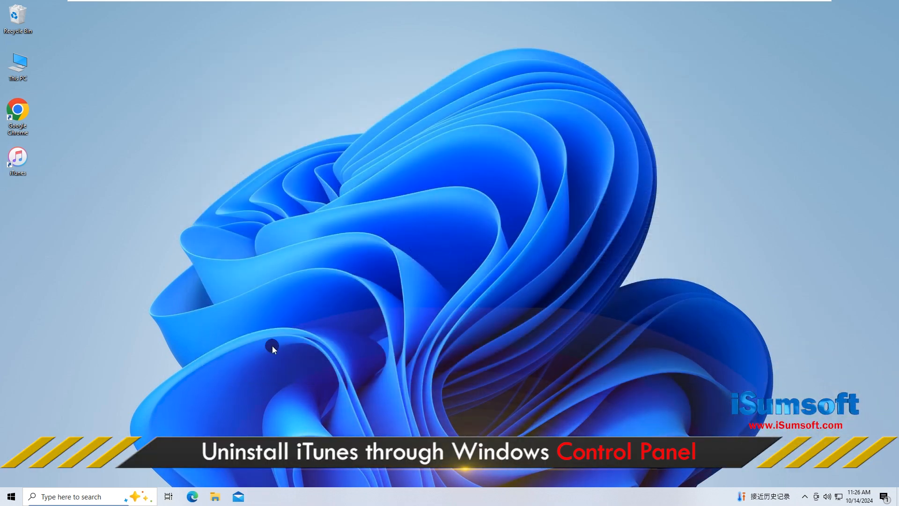
pyautogui.moveTo(51, 496)
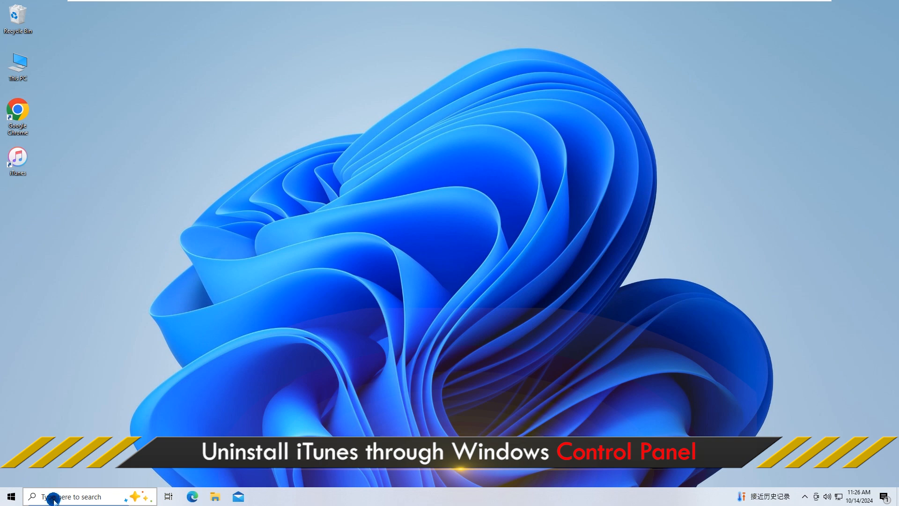
# - Search 'control panel' from the taskbar and open Control Panel
pyautogui.write('control Panel')
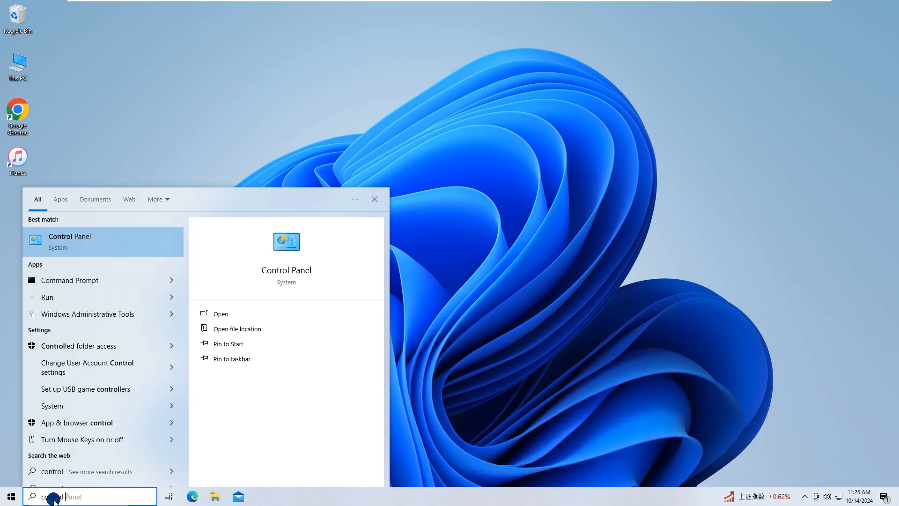
pyautogui.write('panel')
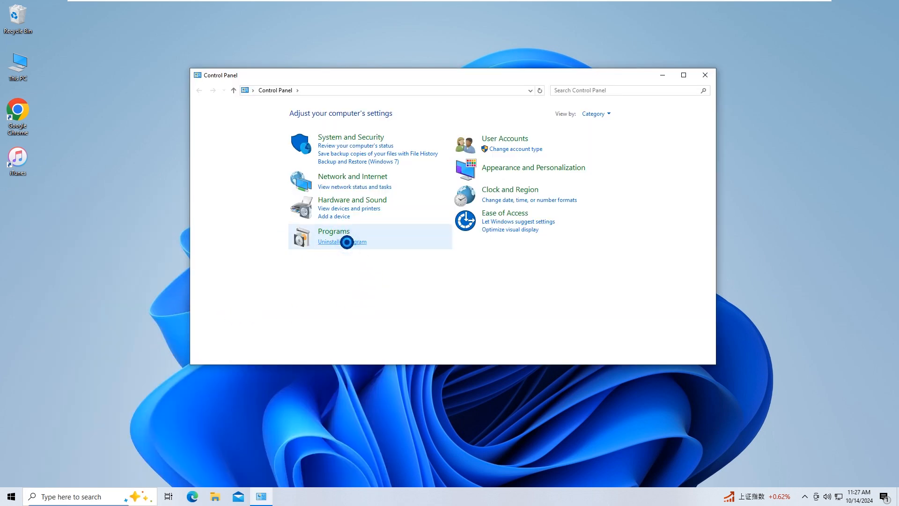
# - Uninstall iTunes from Programs and Features, approving the User Account Control prompt
pyautogui.click(342, 241)
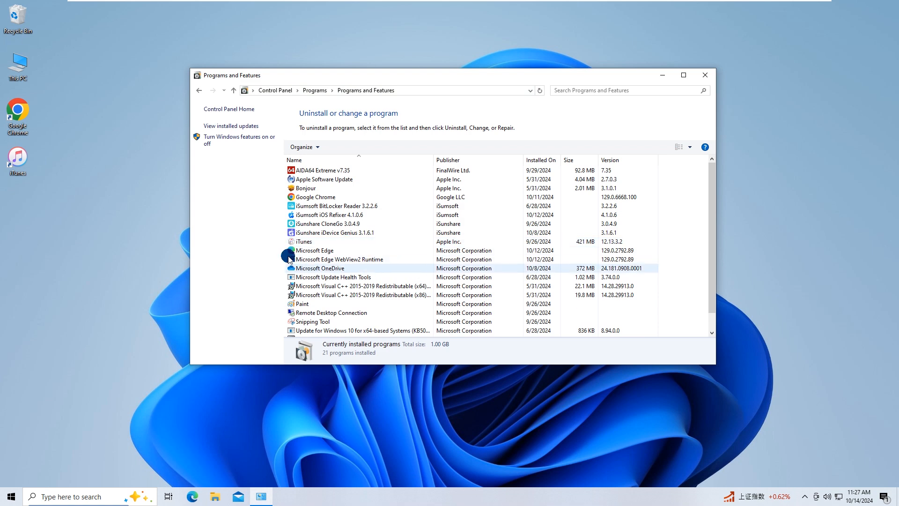
pyautogui.click(303, 241)
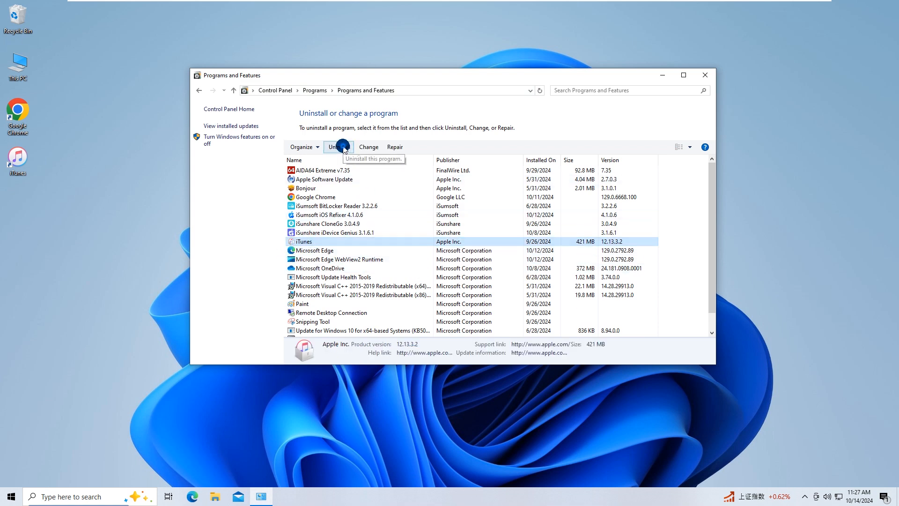
pyautogui.click(339, 147)
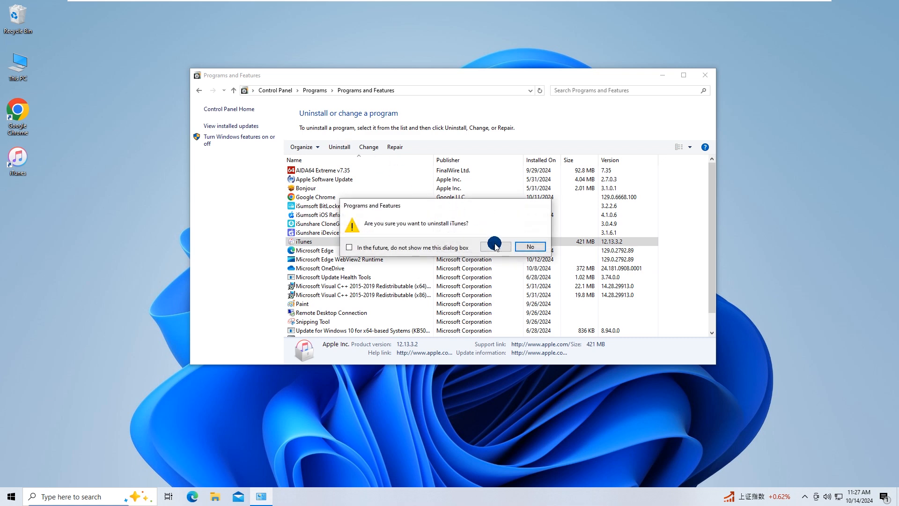
pyautogui.click(494, 246)
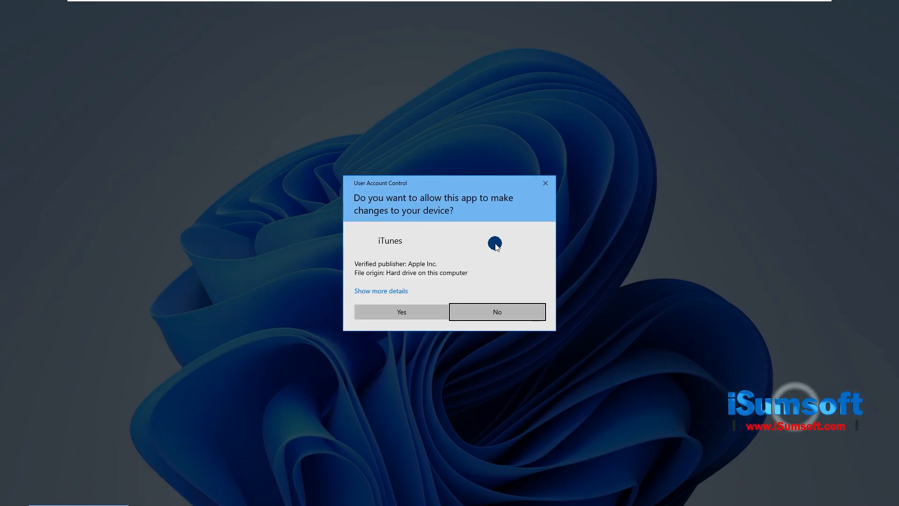
pyautogui.click(401, 310)
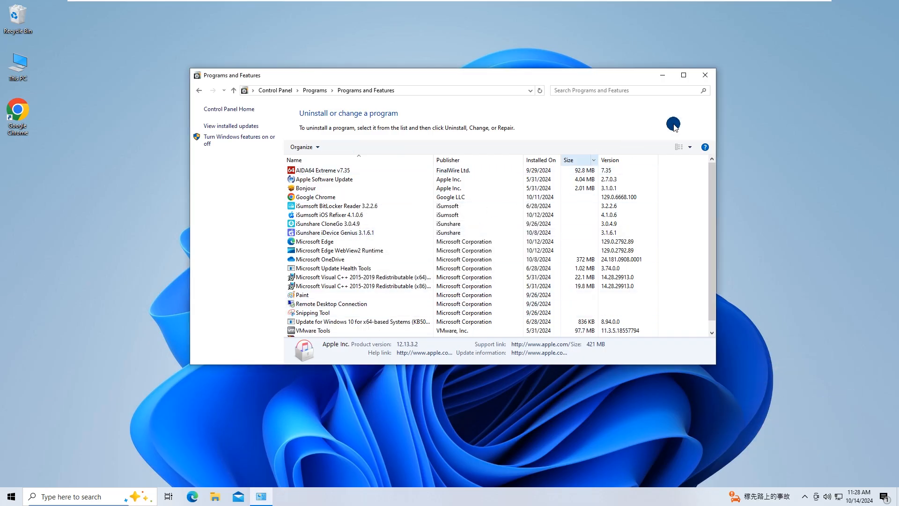
pyautogui.click(704, 75)
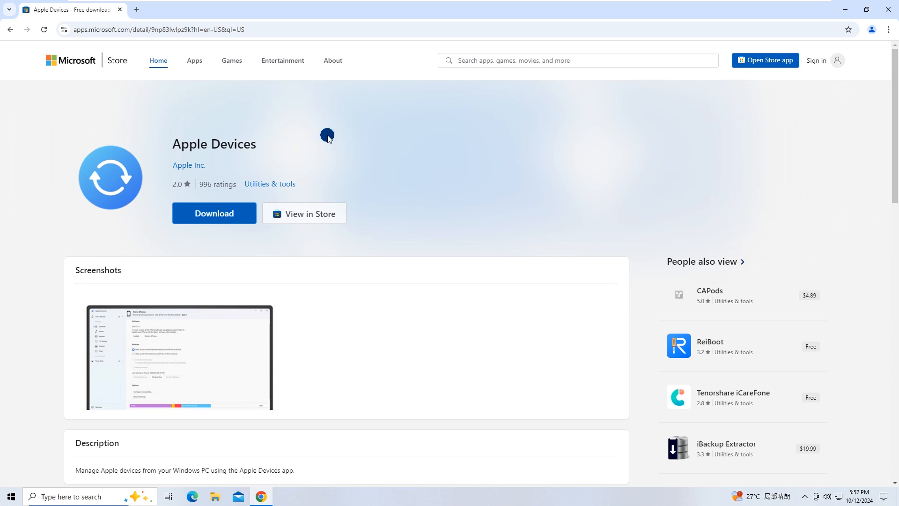
# - Get the Apple Devices app from the Microsoft Store page, install it and launch it
pyautogui.click(158, 29)
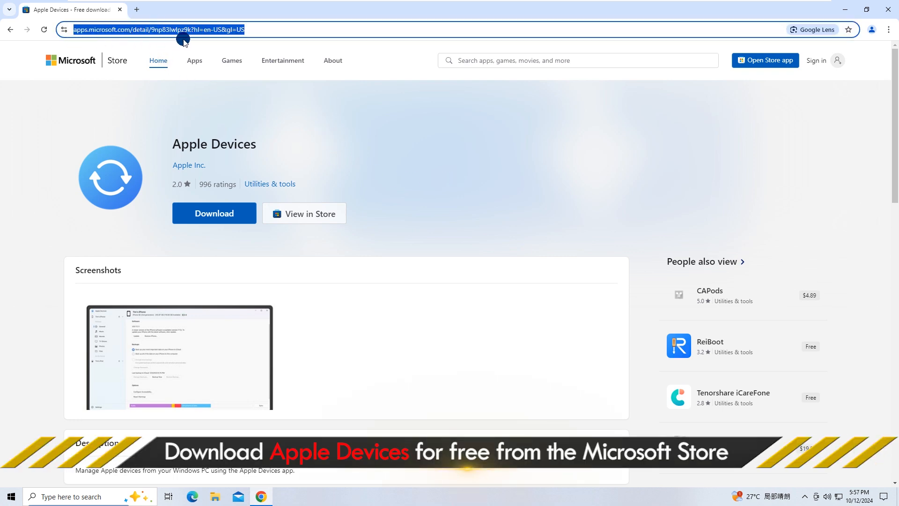
pyautogui.moveTo(444, 133)
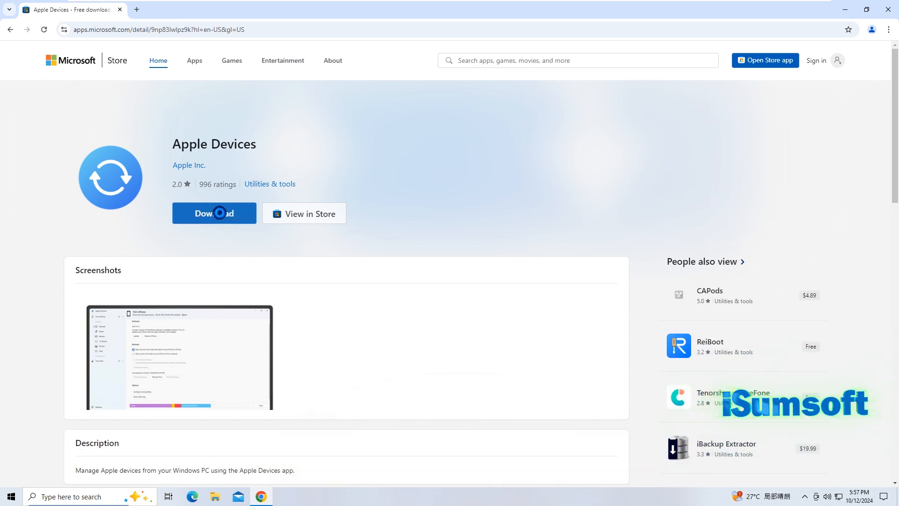
pyautogui.click(213, 212)
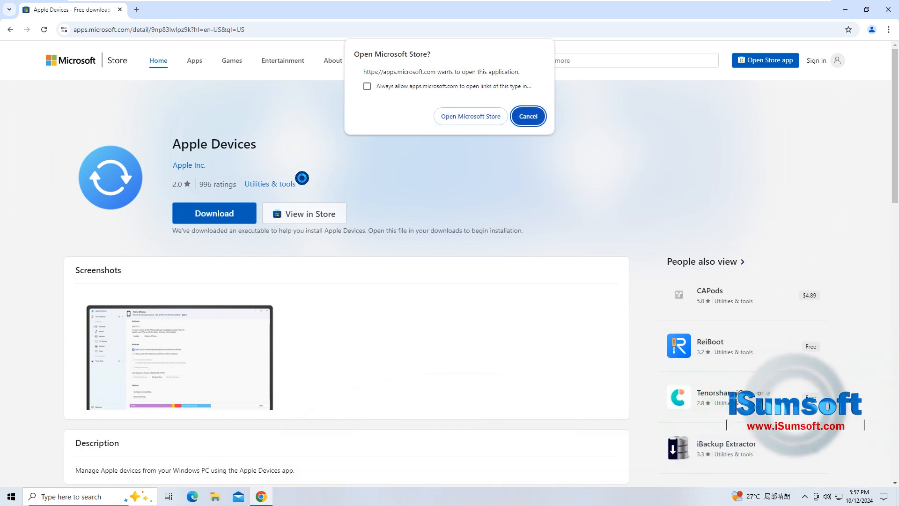
pyautogui.click(526, 116)
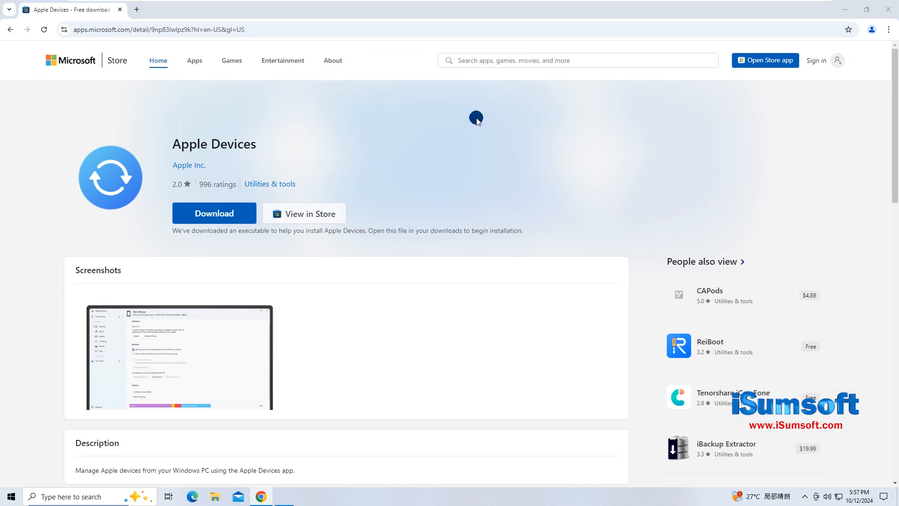
pyautogui.click(304, 212)
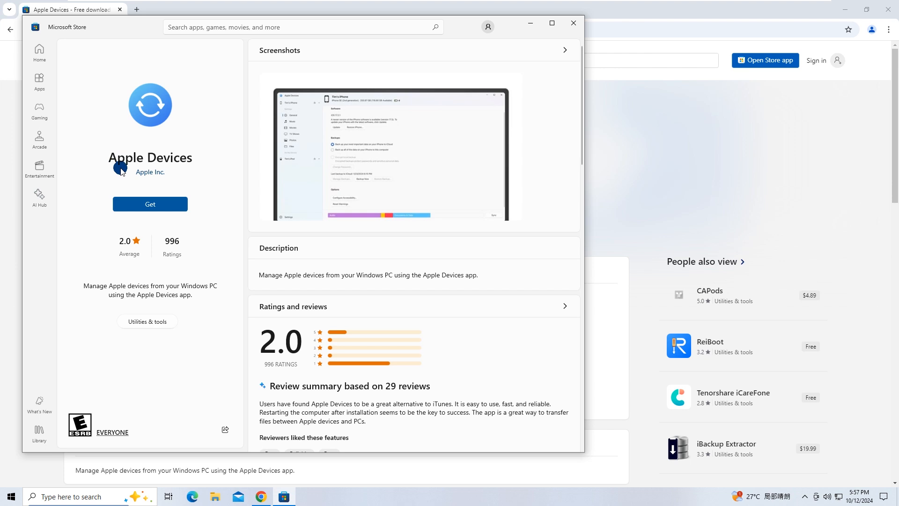
pyautogui.click(150, 204)
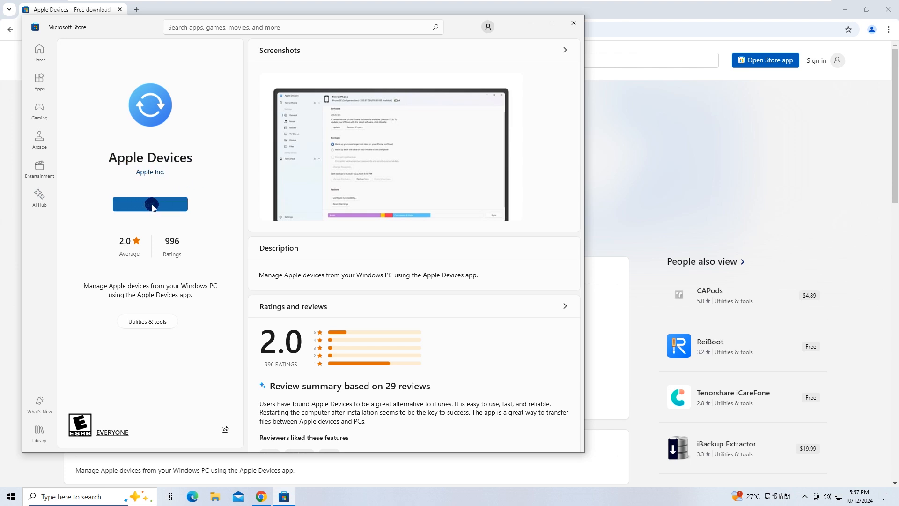
pyautogui.click(150, 204)
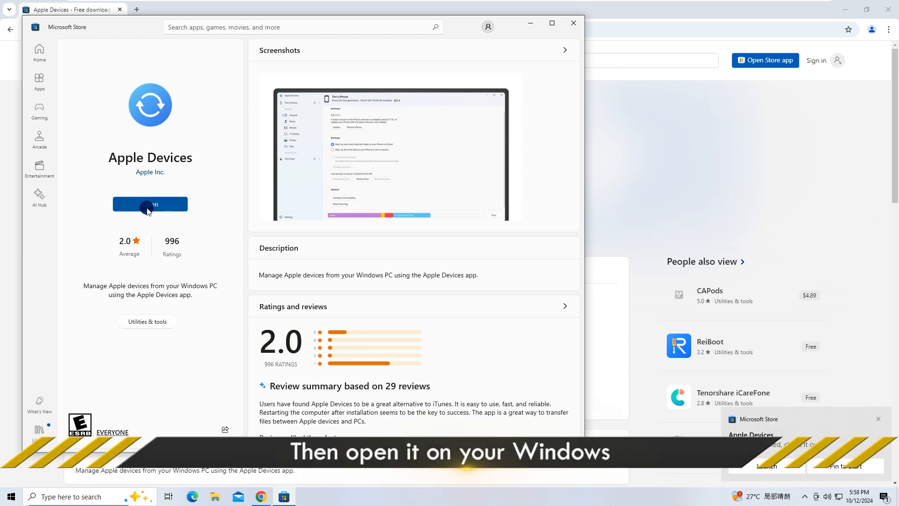
pyautogui.click(150, 204)
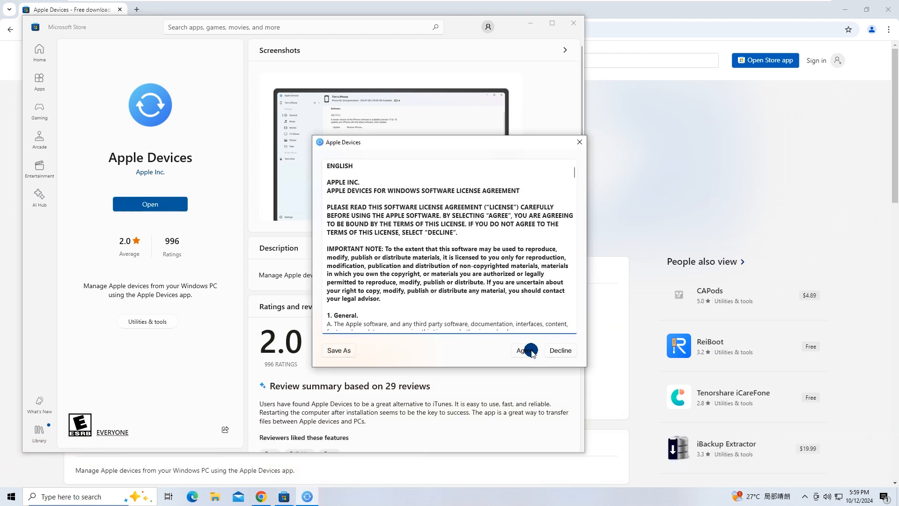
# - Agree to the license, approve replacing old Apple Mobile Device Support, and close Microsoft Store
pyautogui.click(523, 350)
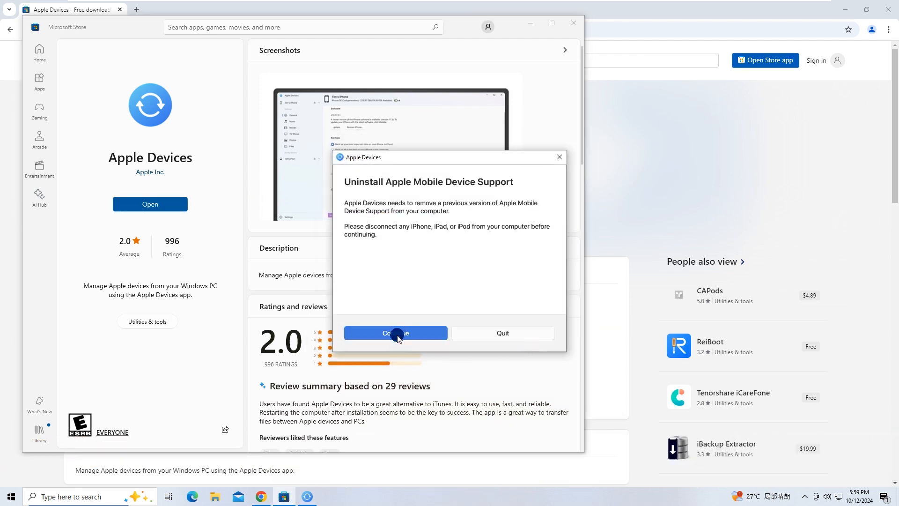
pyautogui.click(395, 332)
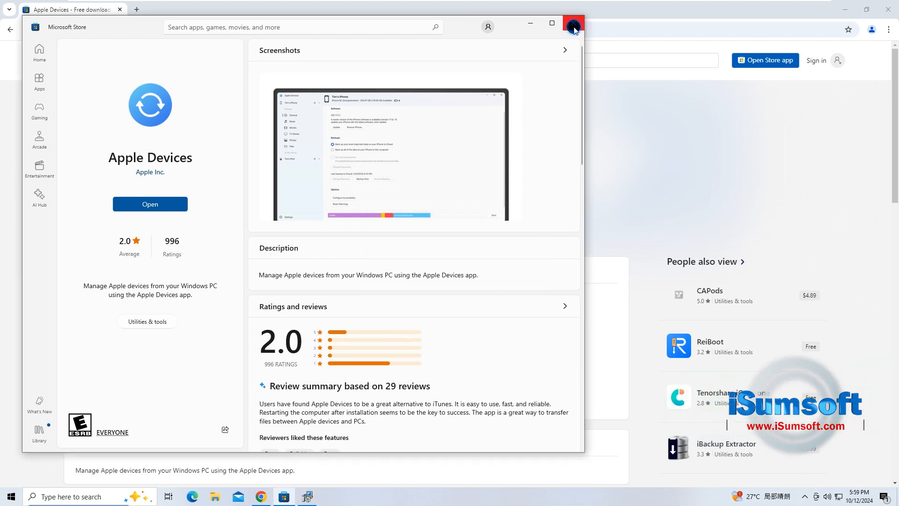
pyautogui.click(573, 27)
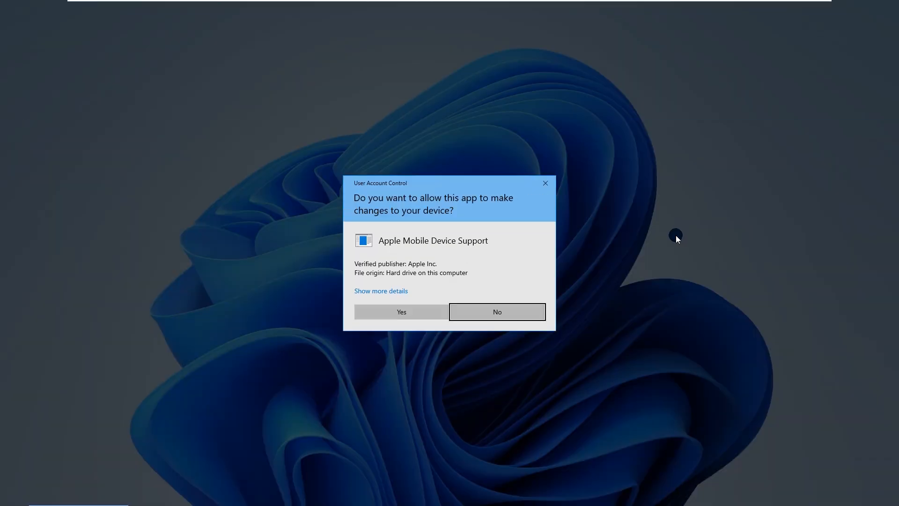
pyautogui.click(401, 311)
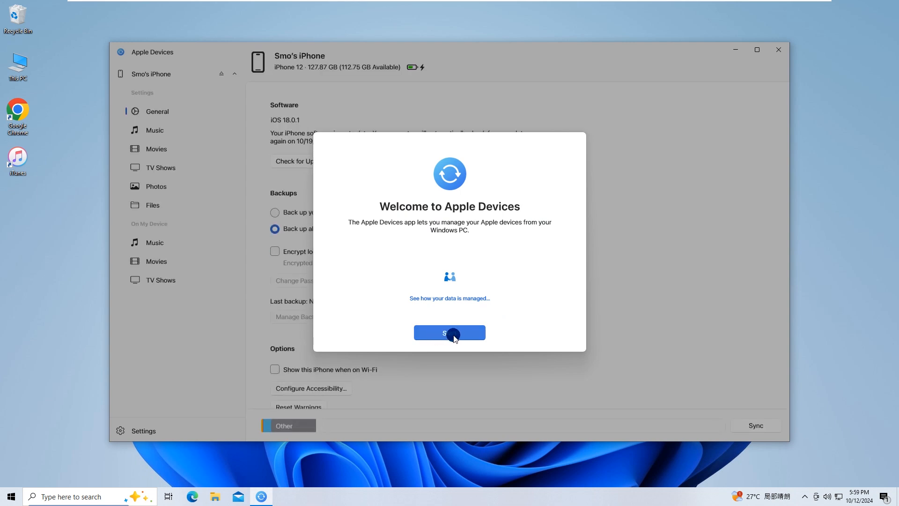
# - Start Apple Devices from the welcome screen to show the connected iPhone 12's page
pyautogui.click(450, 332)
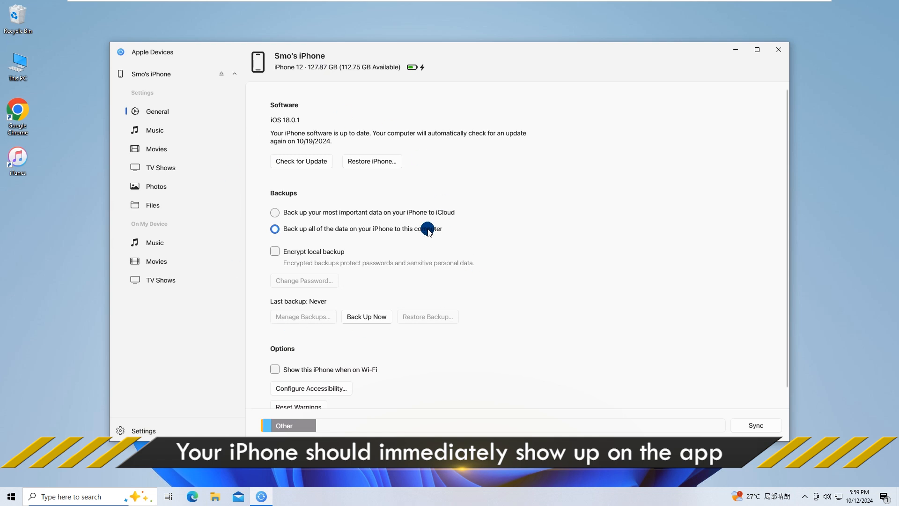
pyautogui.moveTo(503, 232)
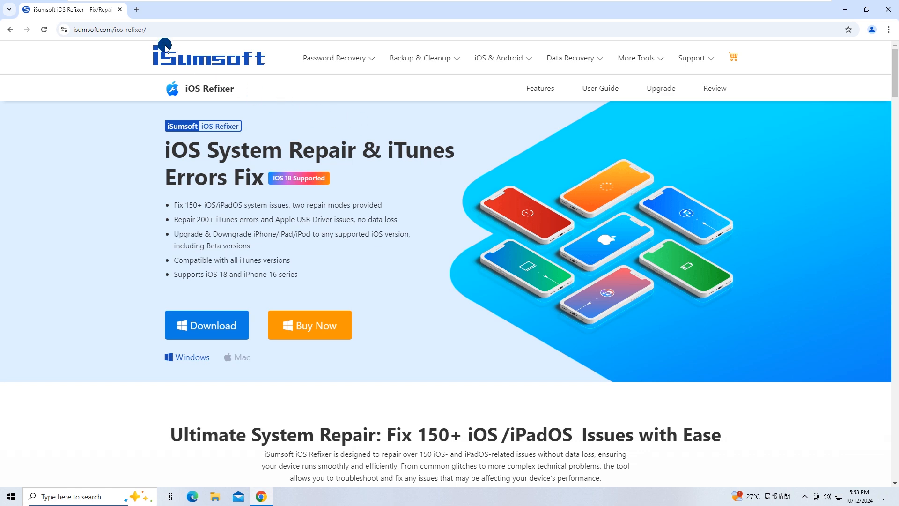
# - Download the iSumsoft iOS Refixer installer from its web page and install it
pyautogui.click(106, 29)
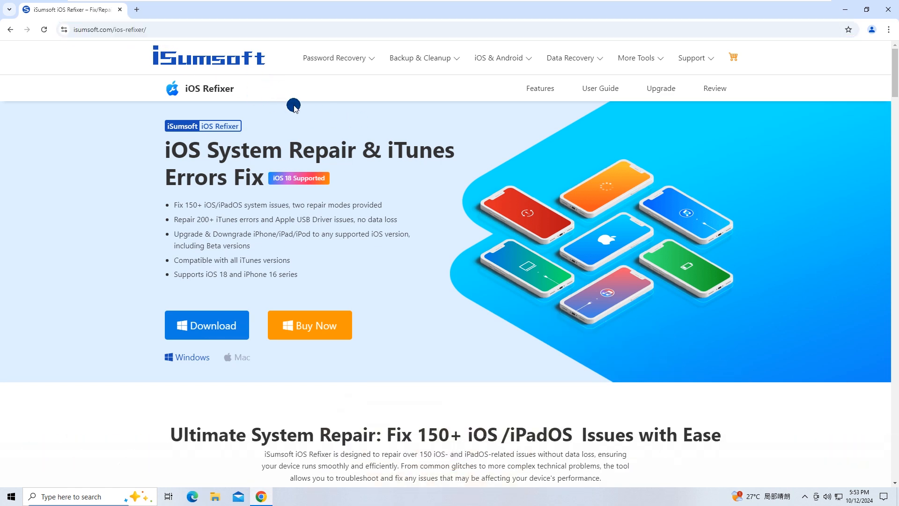
pyautogui.moveTo(166, 159)
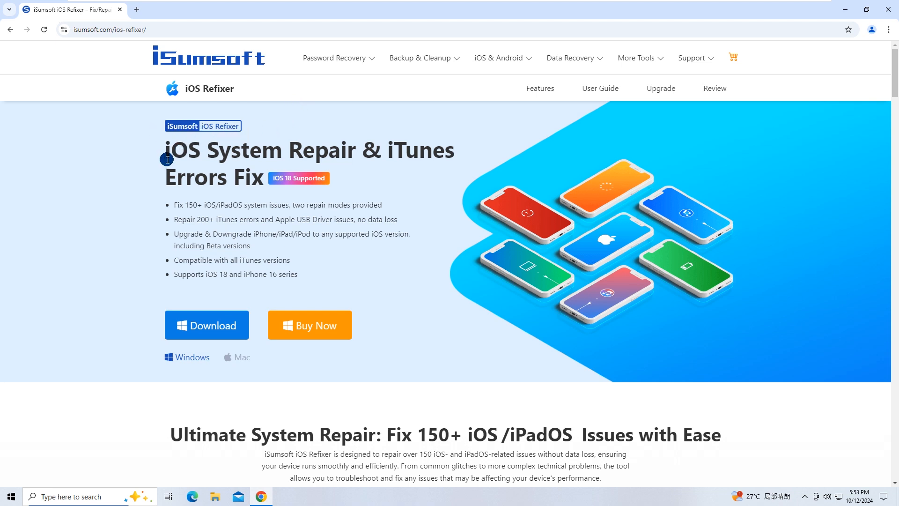
pyautogui.moveTo(231, 189)
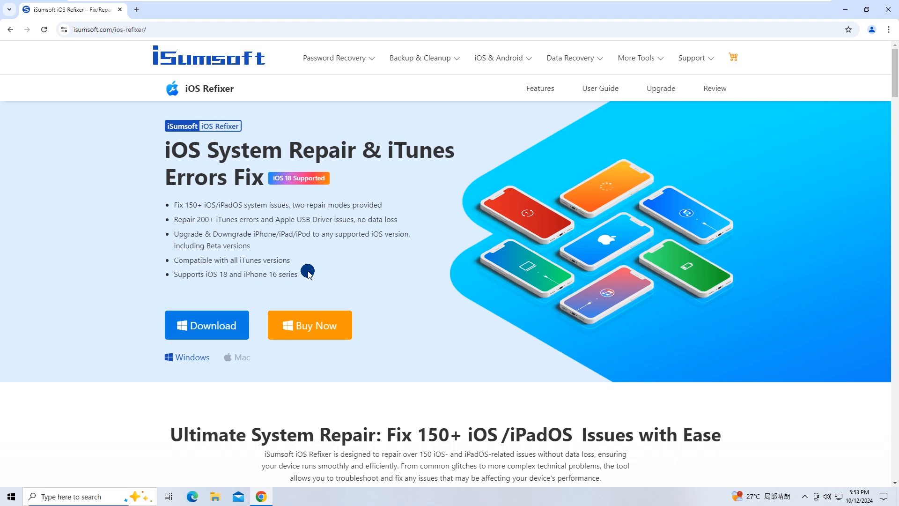
pyautogui.click(206, 325)
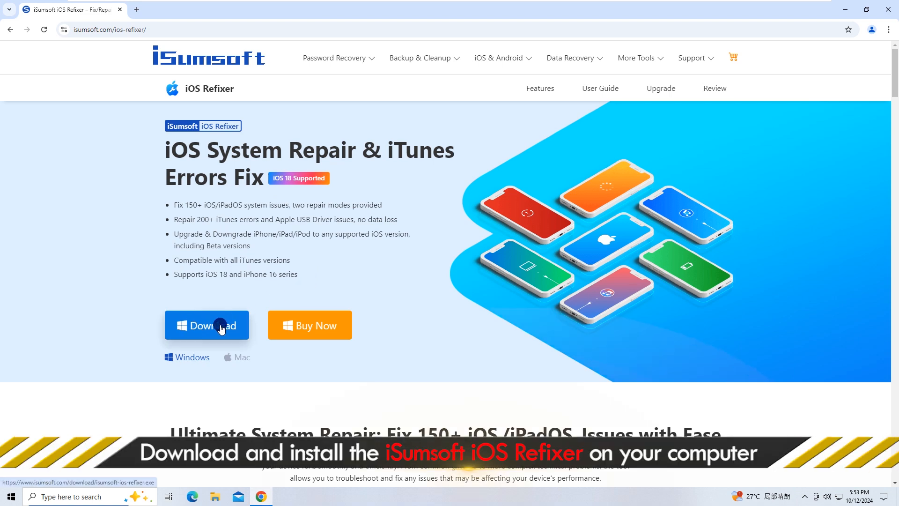
pyautogui.click(206, 325)
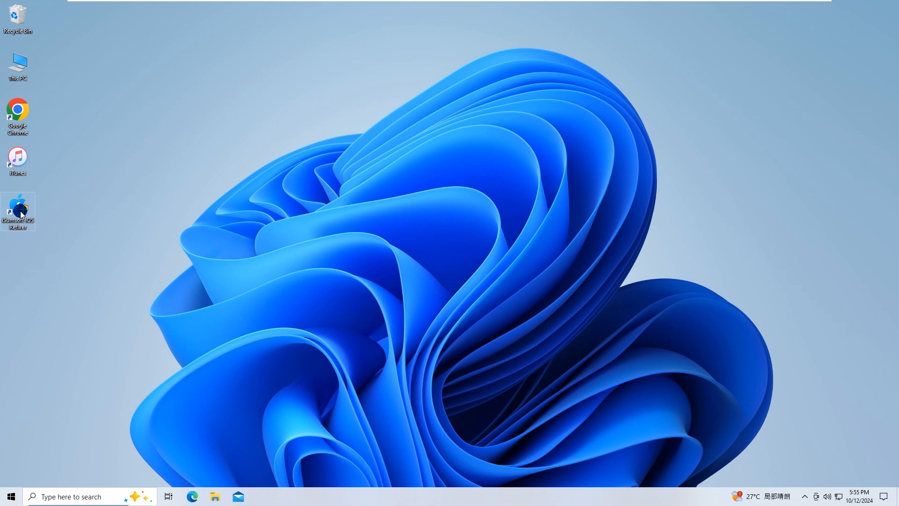
# - Launch iSumsoft iOS Refixer and choose iTunes Repair > Repair iTunes Connection Issues
pyautogui.doubleClick(18, 206)
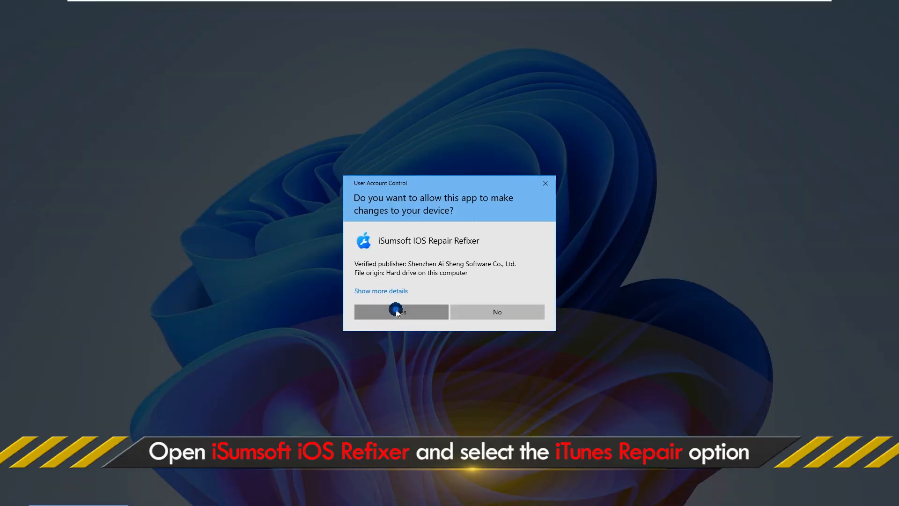
pyautogui.click(401, 311)
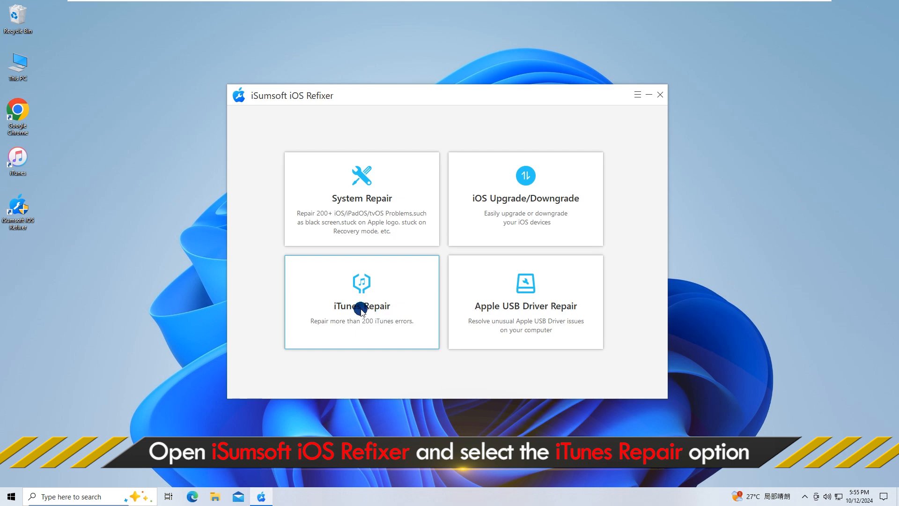
pyautogui.click(361, 303)
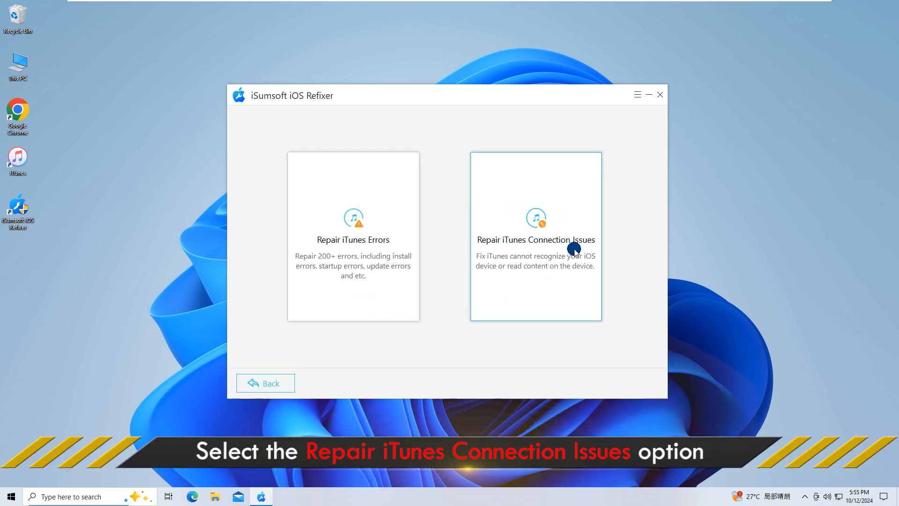
pyautogui.moveTo(534, 245)
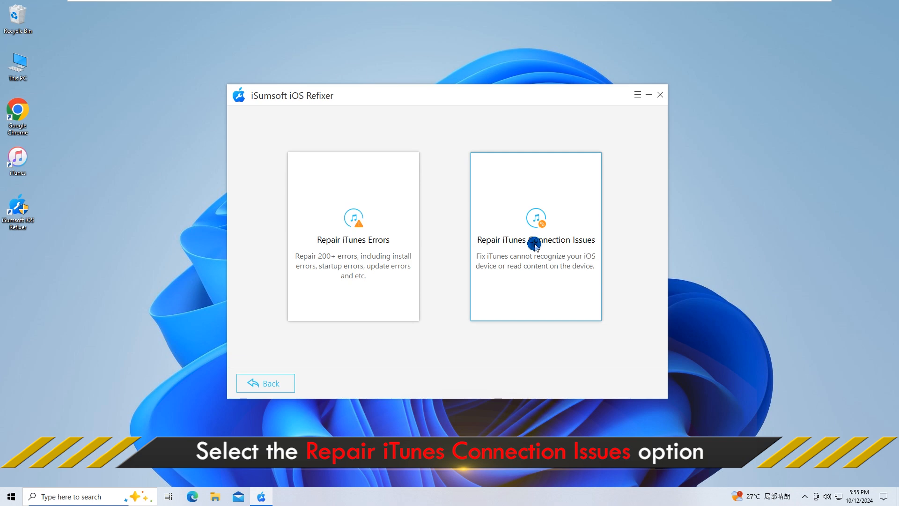
pyautogui.click(536, 235)
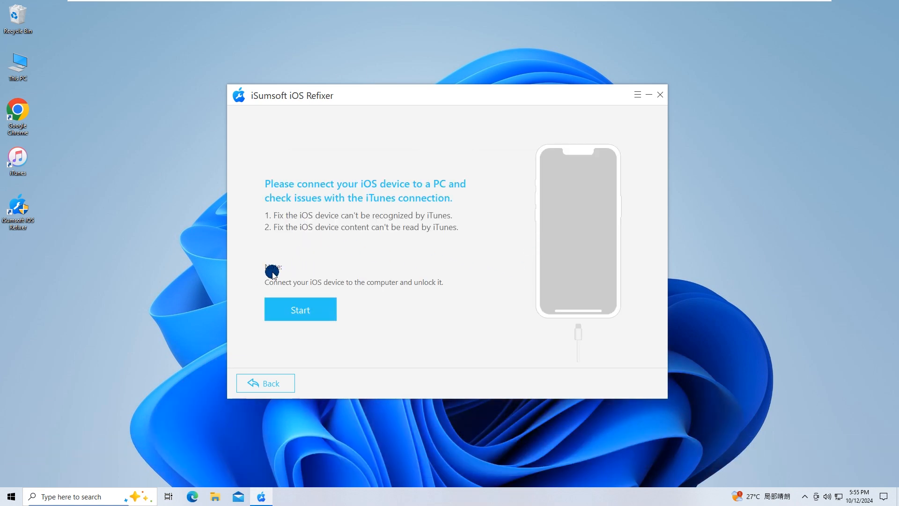
pyautogui.moveTo(338, 291)
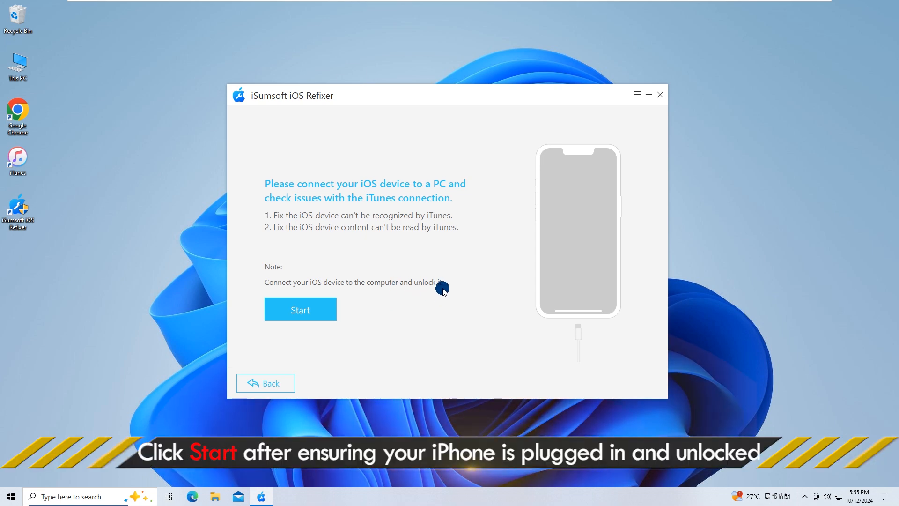
pyautogui.moveTo(381, 328)
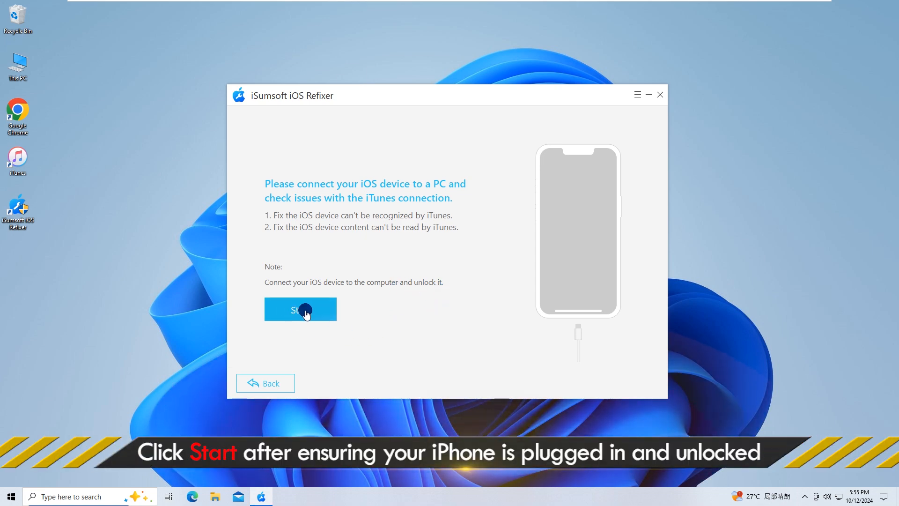
# - Run the iTunes connection repair to 'iTunes Repair completed!', acknowledge it, and close iOS Refixer
pyautogui.click(300, 309)
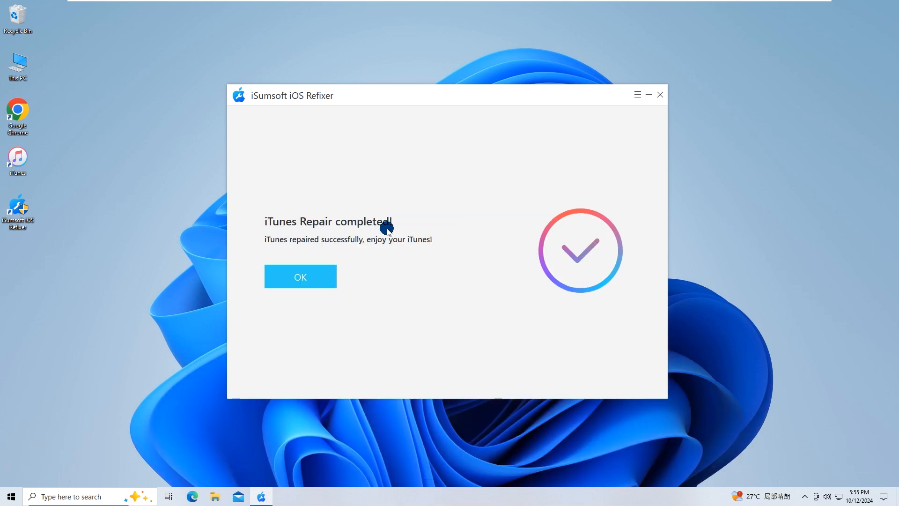
pyautogui.moveTo(424, 248)
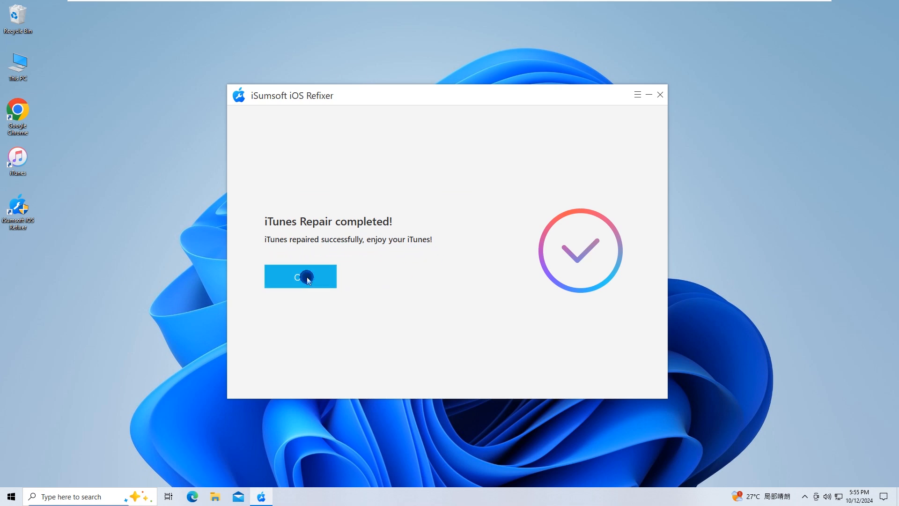
pyautogui.click(300, 275)
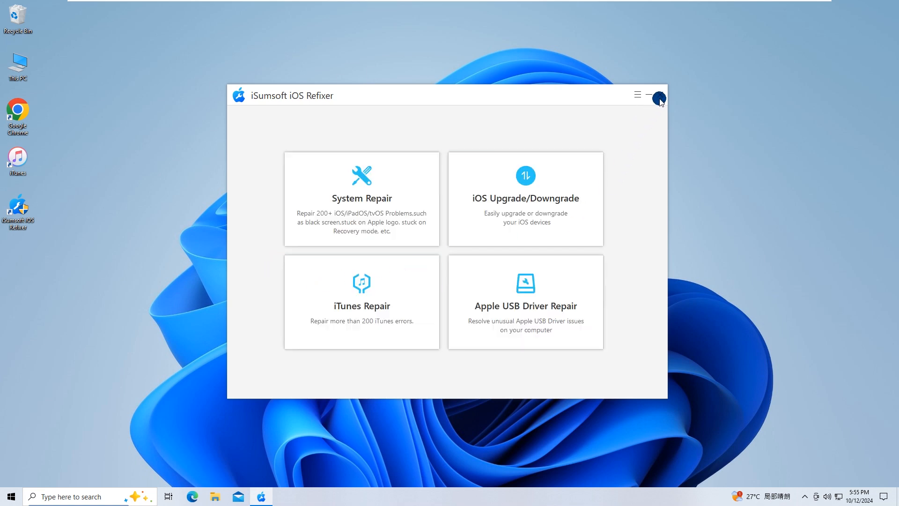
pyautogui.click(658, 94)
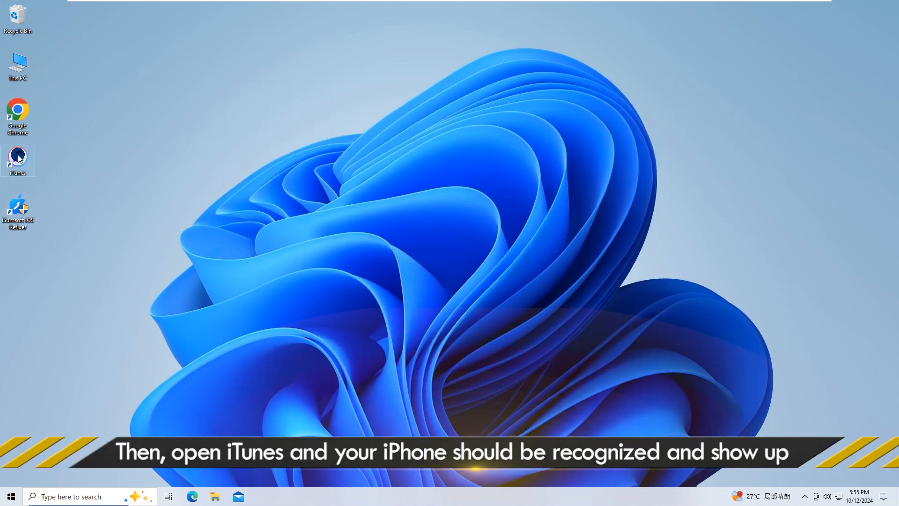
# - Launch iTunes from the desktop shortcut so the connected iPhone 12 appears under Devices
pyautogui.doubleClick(17, 160)
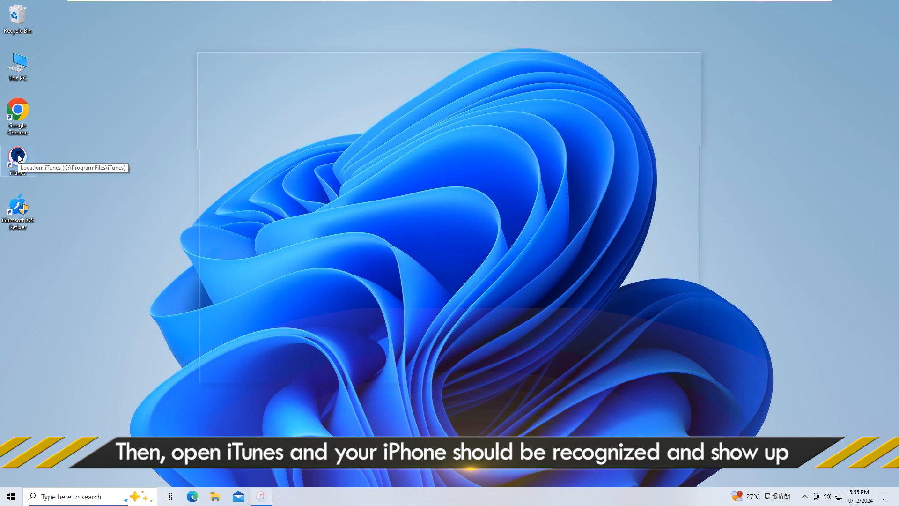
pyautogui.doubleClick(17, 157)
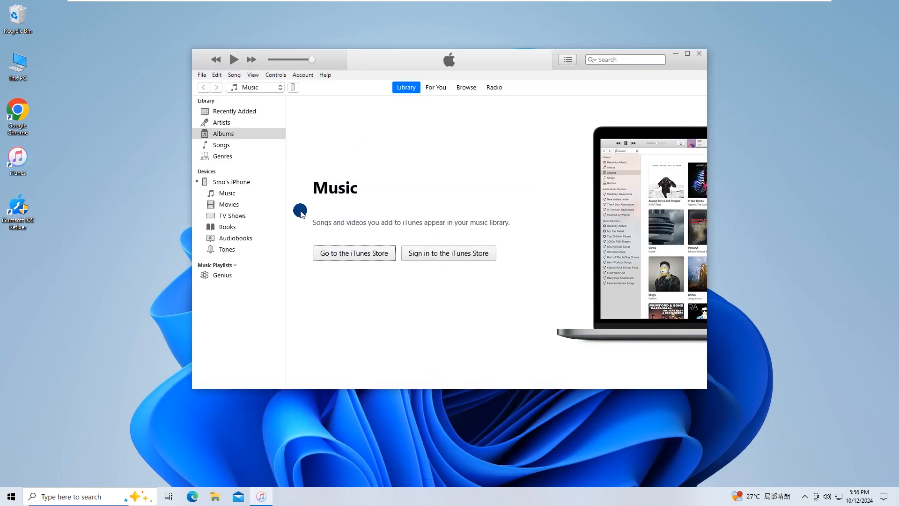
pyautogui.moveTo(318, 92)
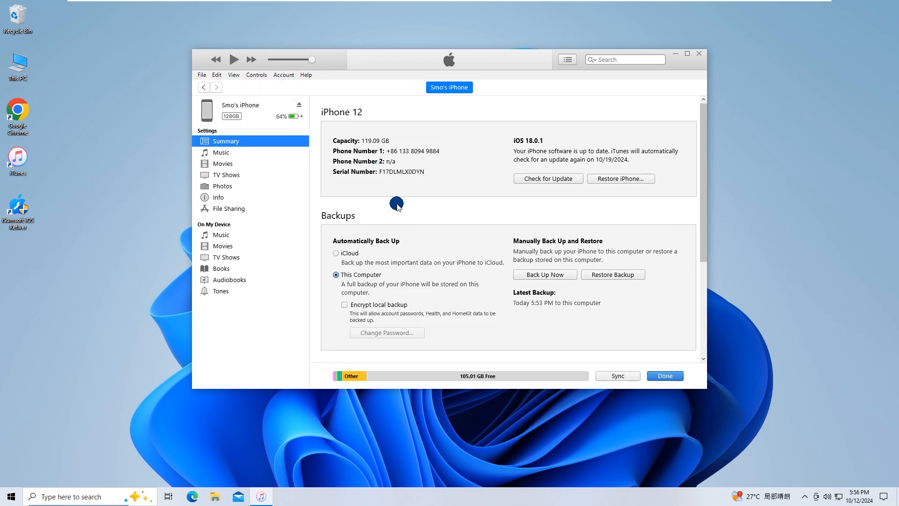
pyautogui.moveTo(443, 206)
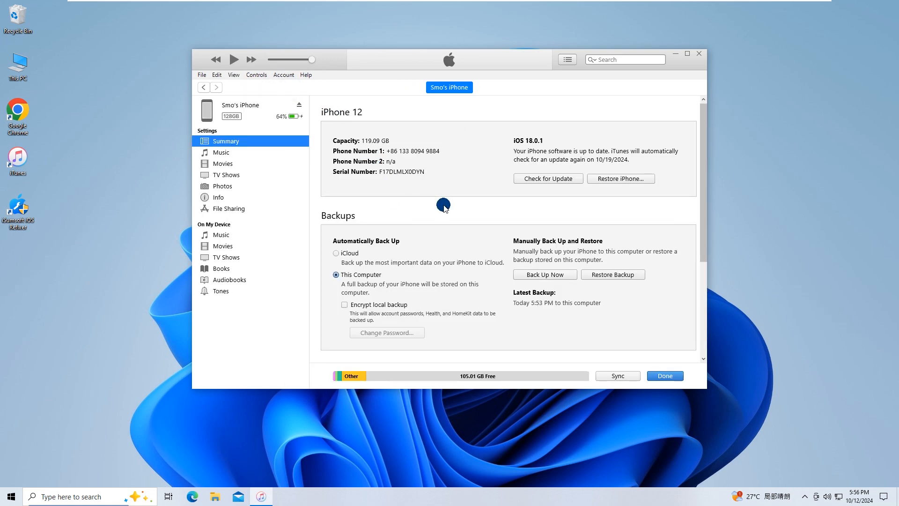